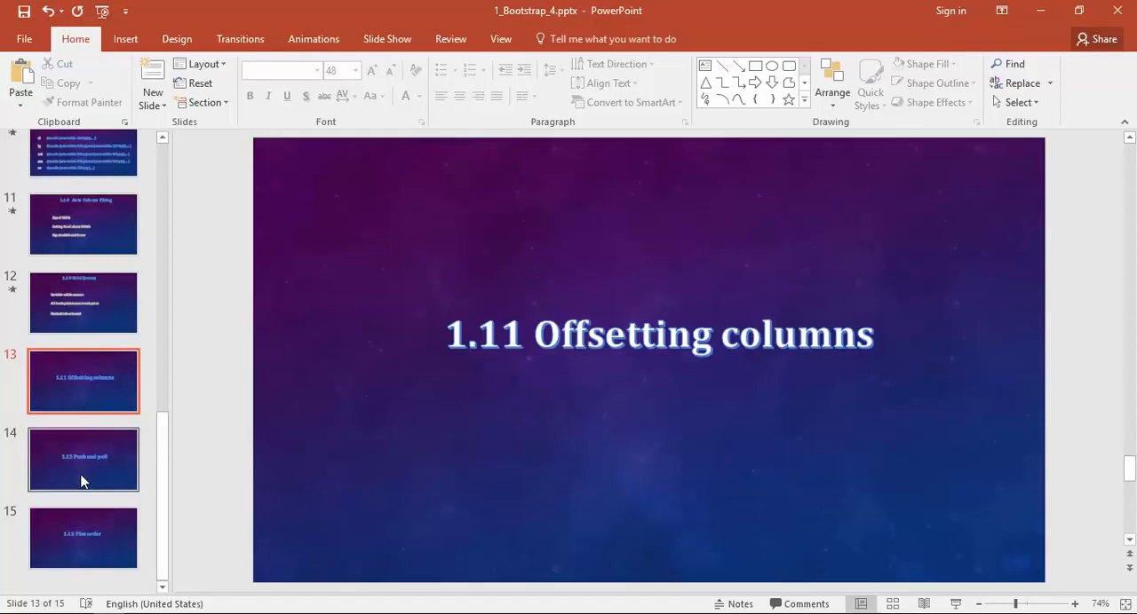
Advance to the '1.11 Offsetting columns' section slide before moving to the editor
left_click(81, 458)
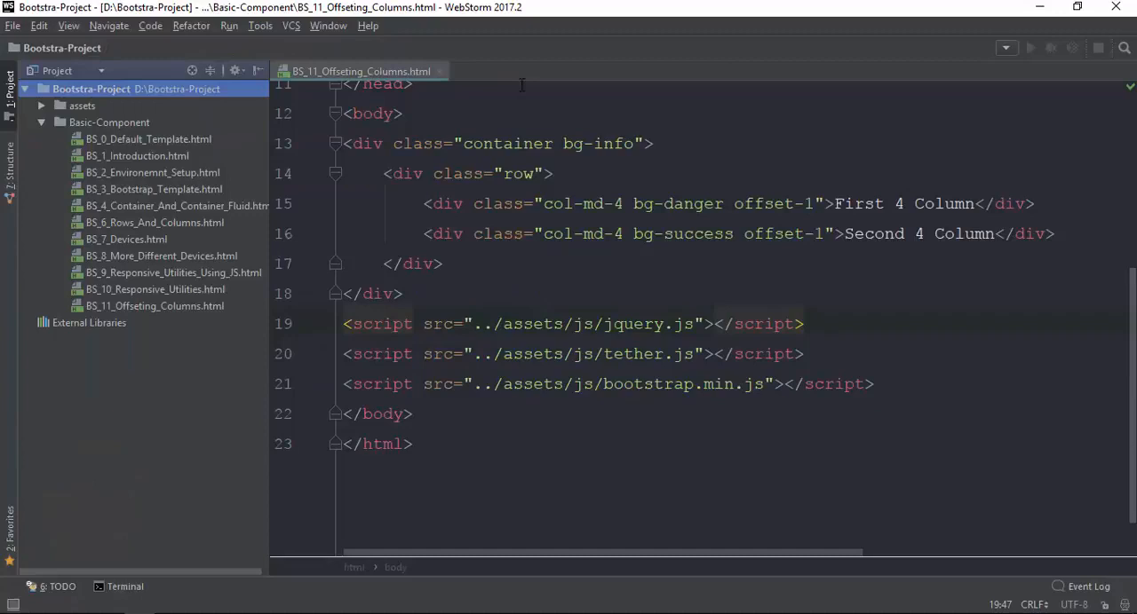
Copy BS_0_Default_Template.html as BS_12_Push_And_Pull.html and open it
left_click(149, 138)
type("BS_12_Push_And_Pull.html")
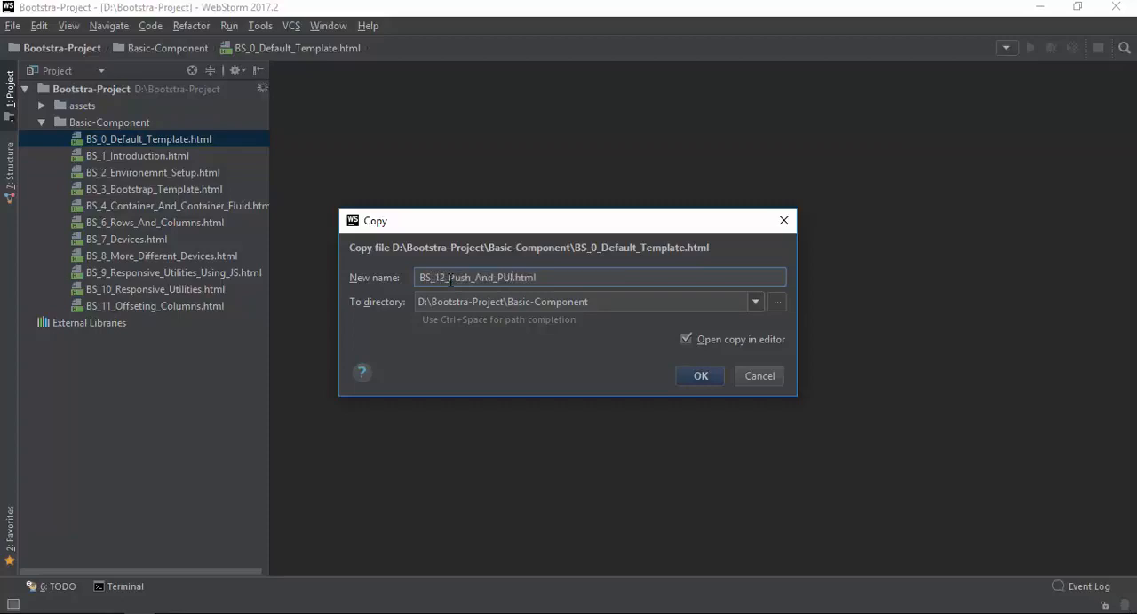
left_click(700, 374)
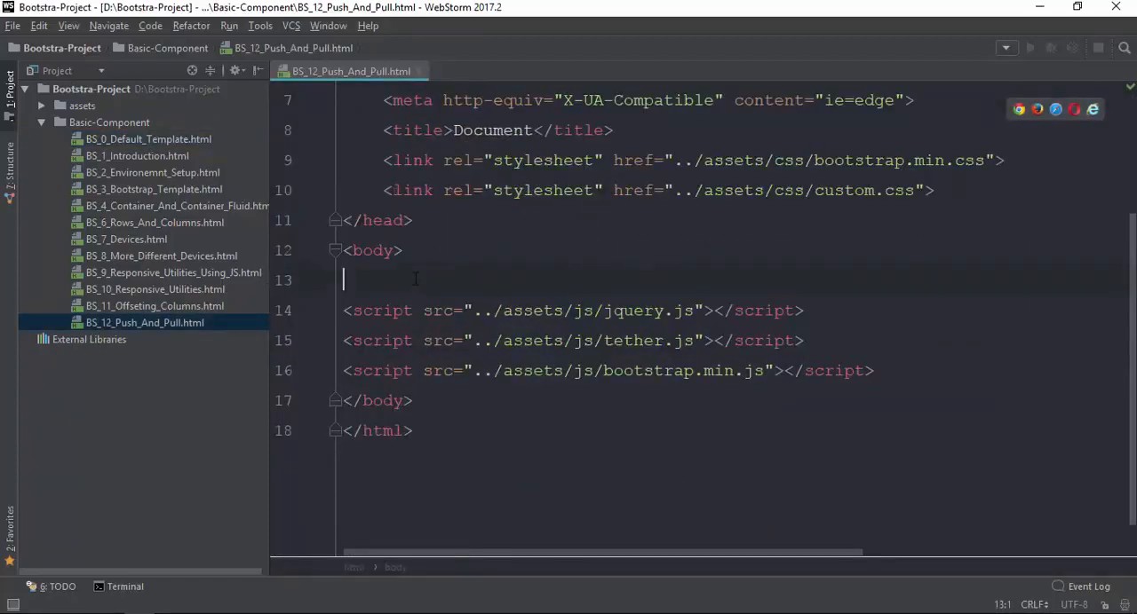
Add a container bg-info div holding a col-md-4 div reading 'First Column'
key("Enter")
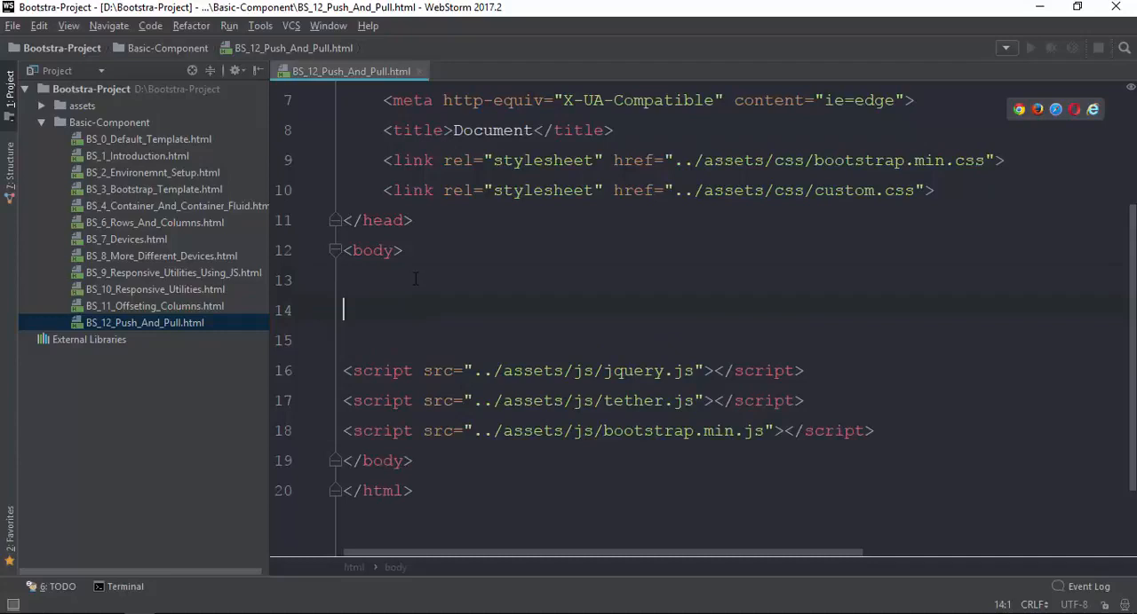
type(".container.")
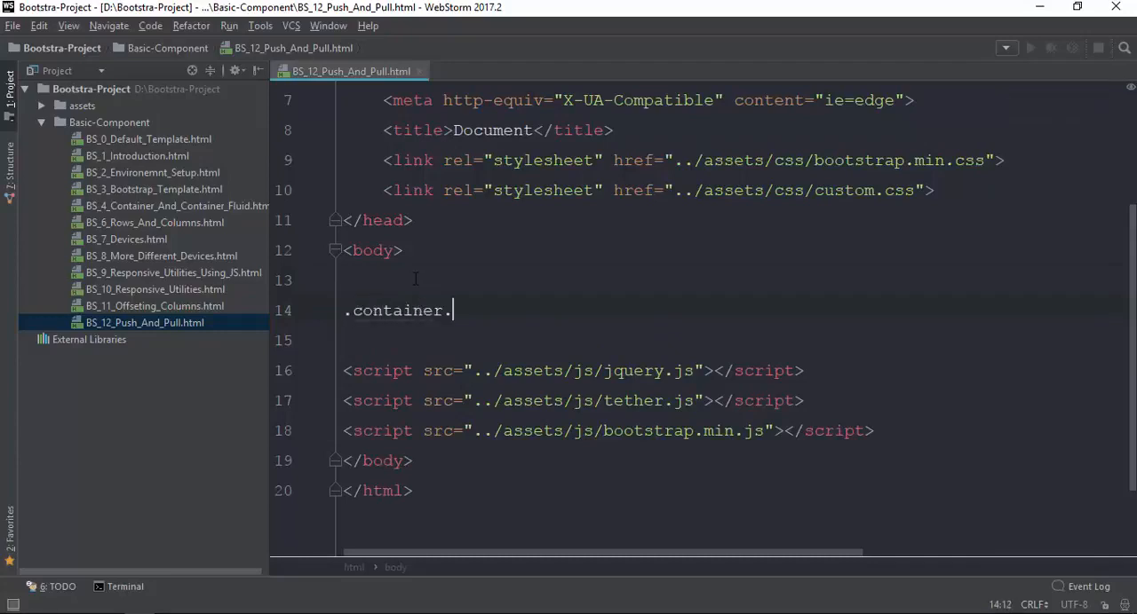
type("bg-info\">")
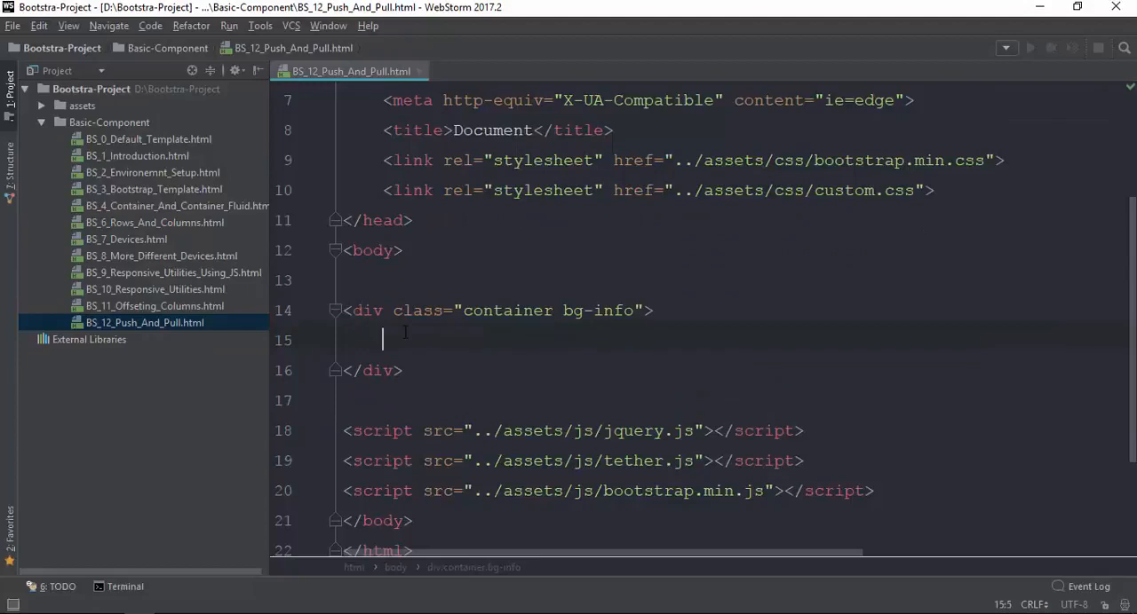
type(".")
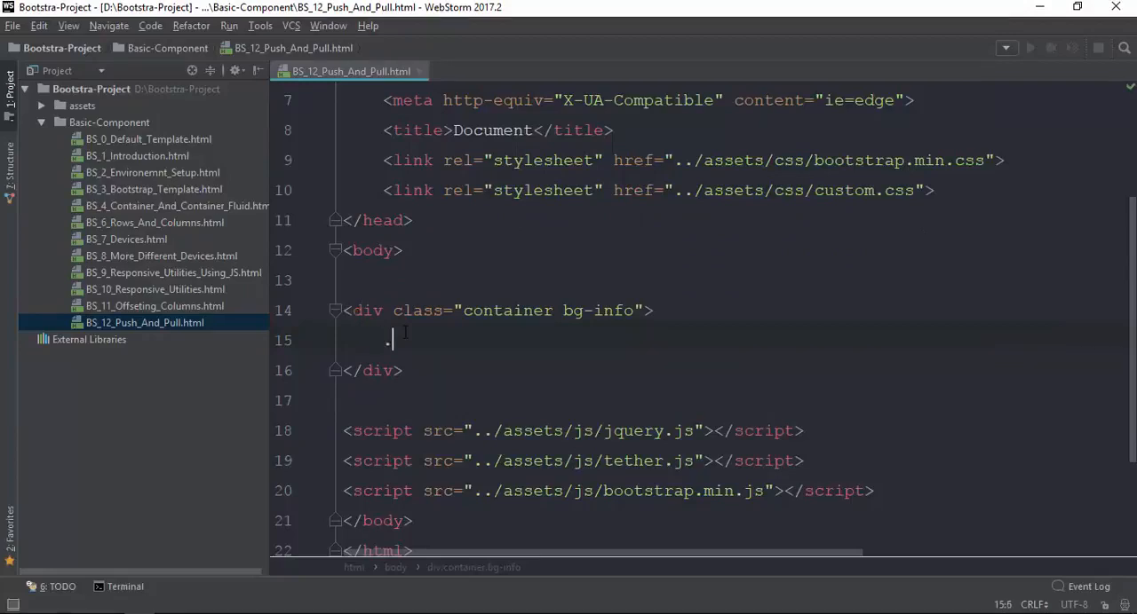
type("col-md")
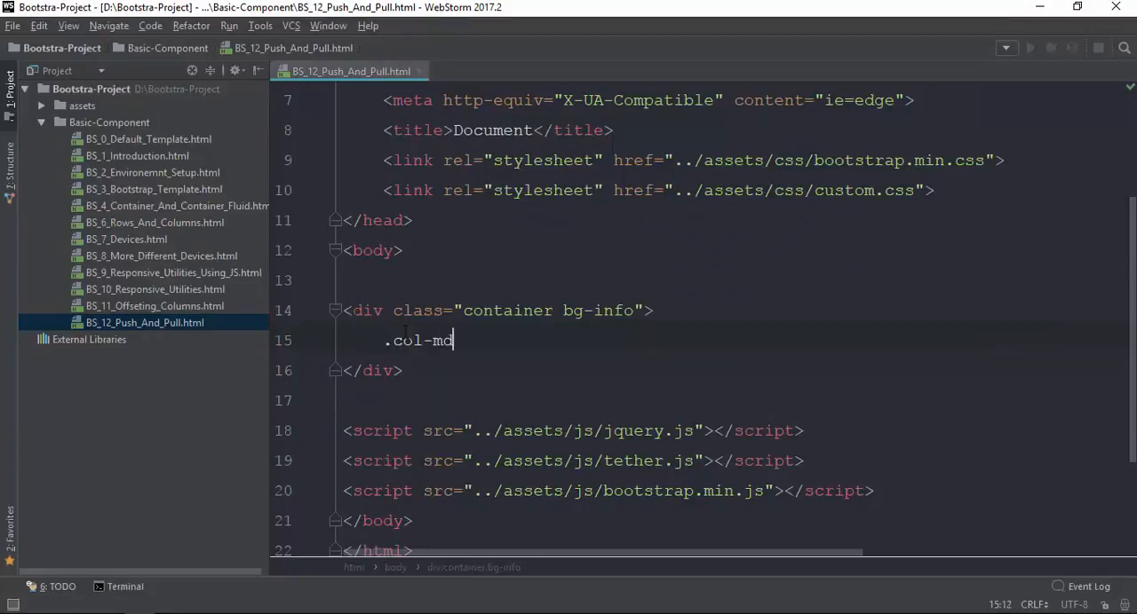
key("Tab")
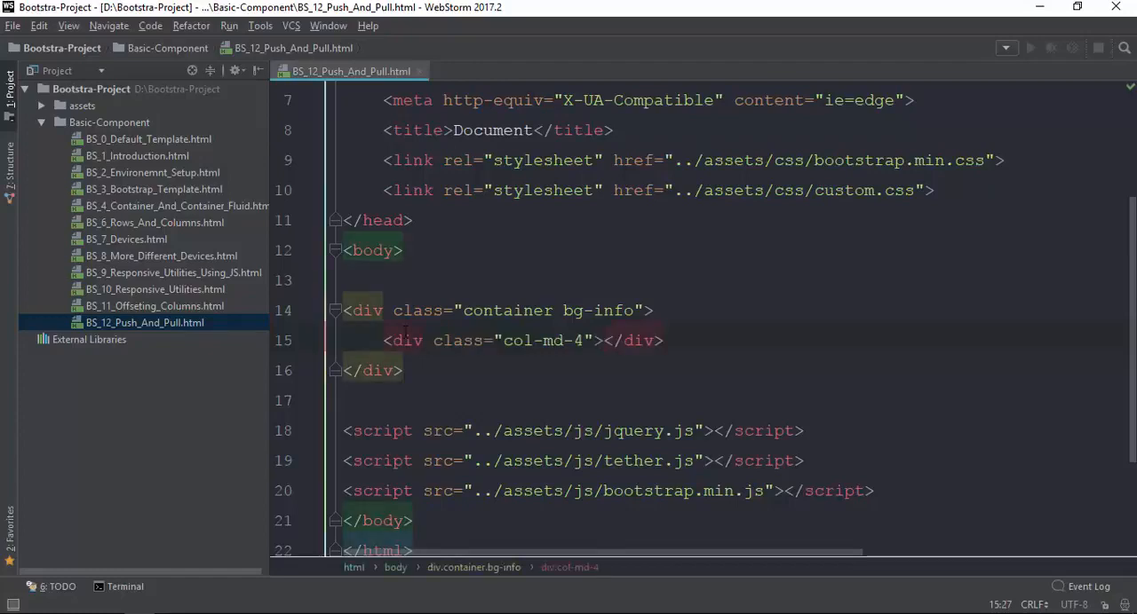
type("First C")
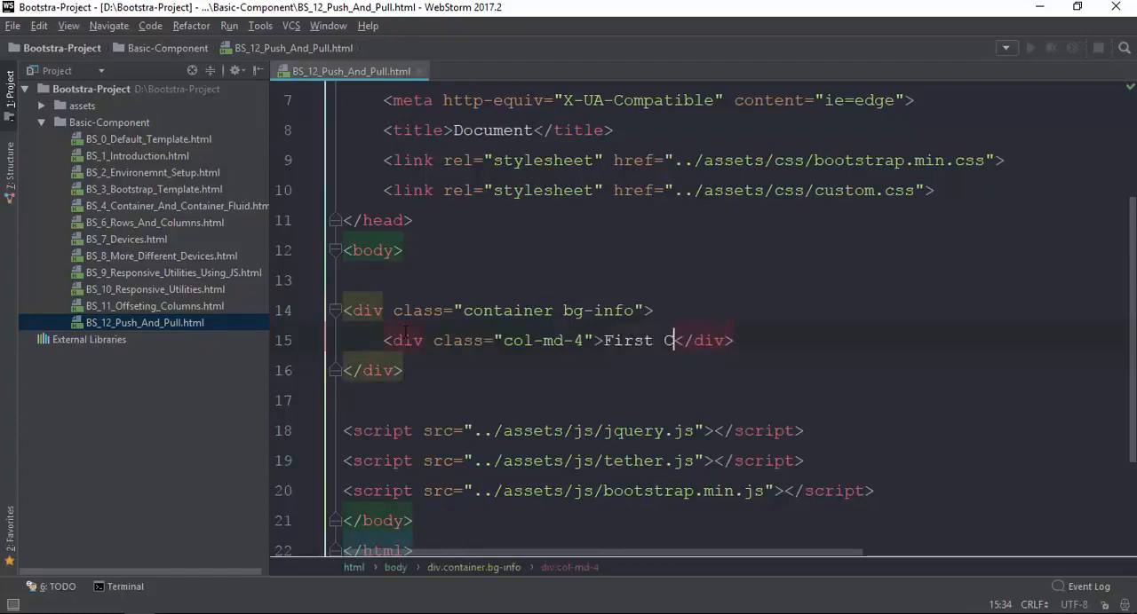
type("olumn")
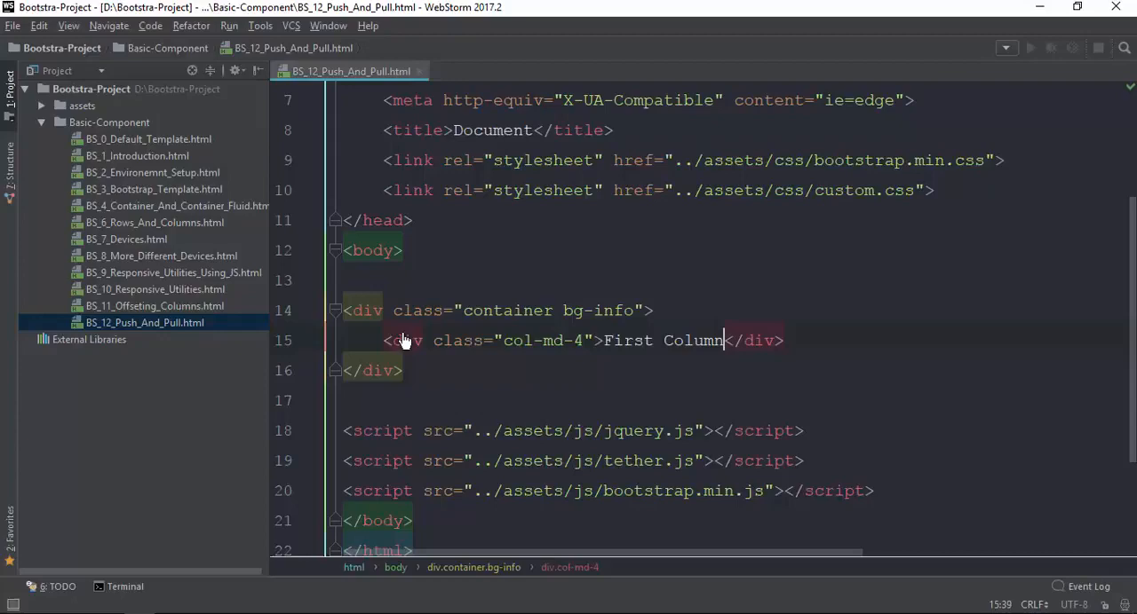
type("bg-primary")
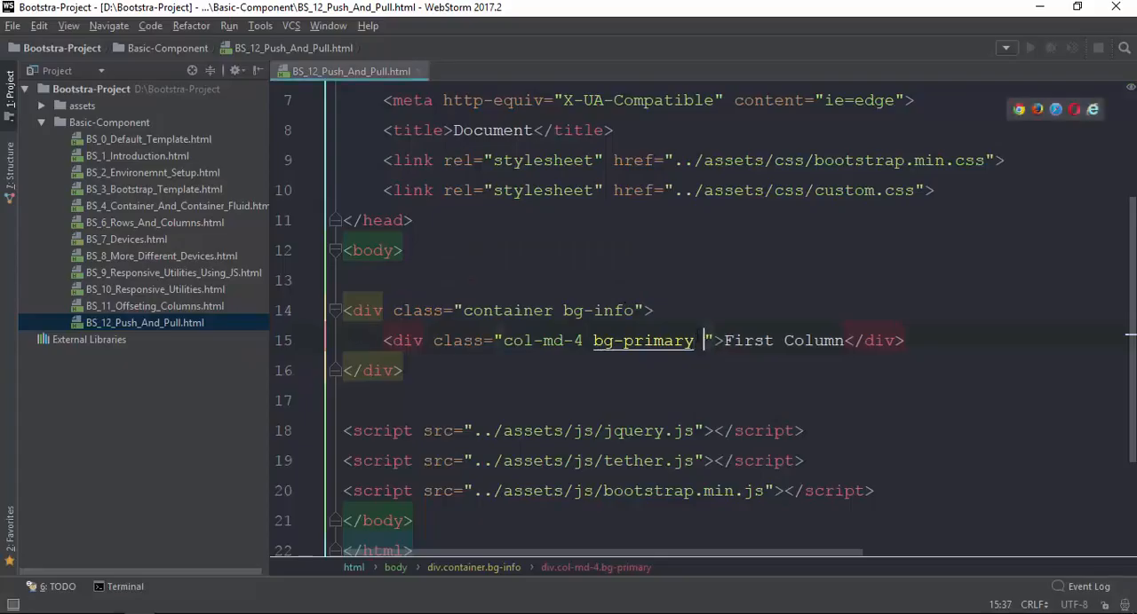
Experiment with push-4 and push-6 on the First Column div, leaving col-md-4 bg-primary
type("push-4")
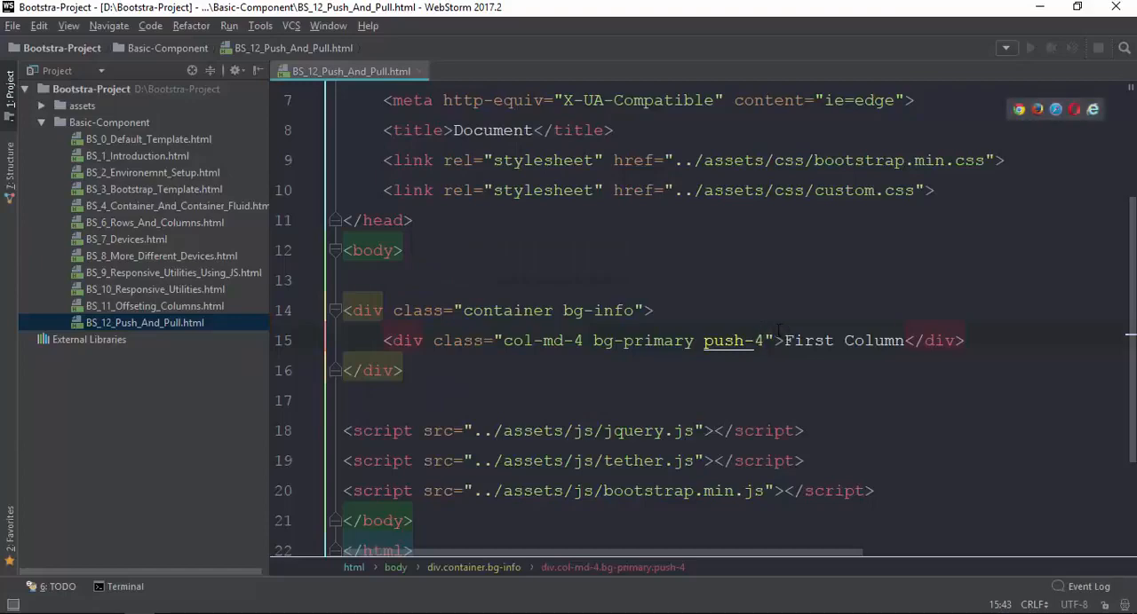
type("6")
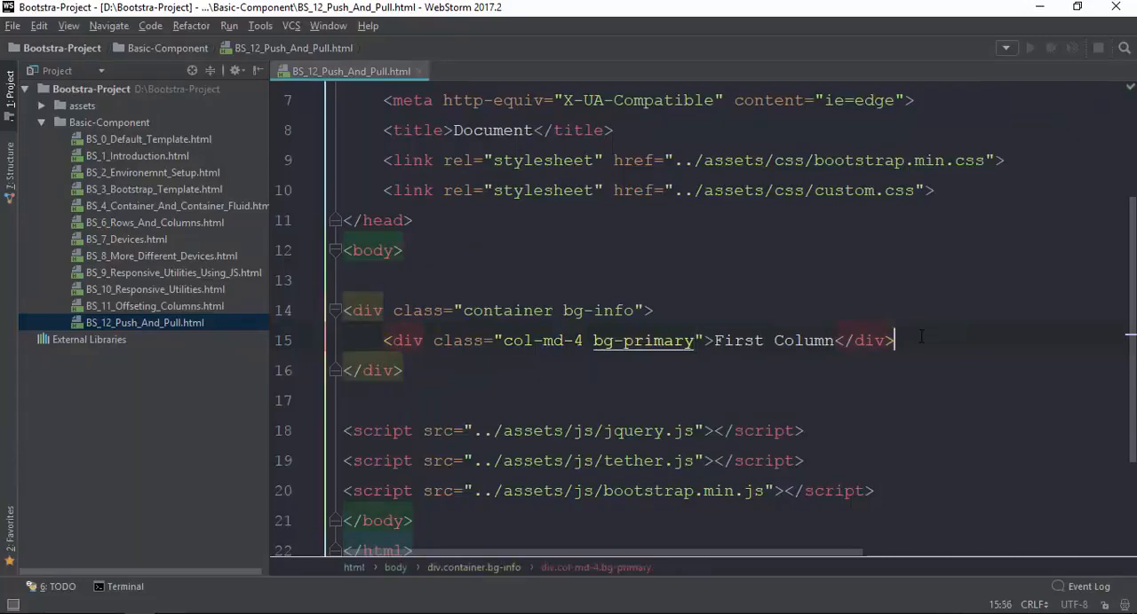
Add a col-md-4 bg-warning div reading 'Second Column' after the first column
type(".co")
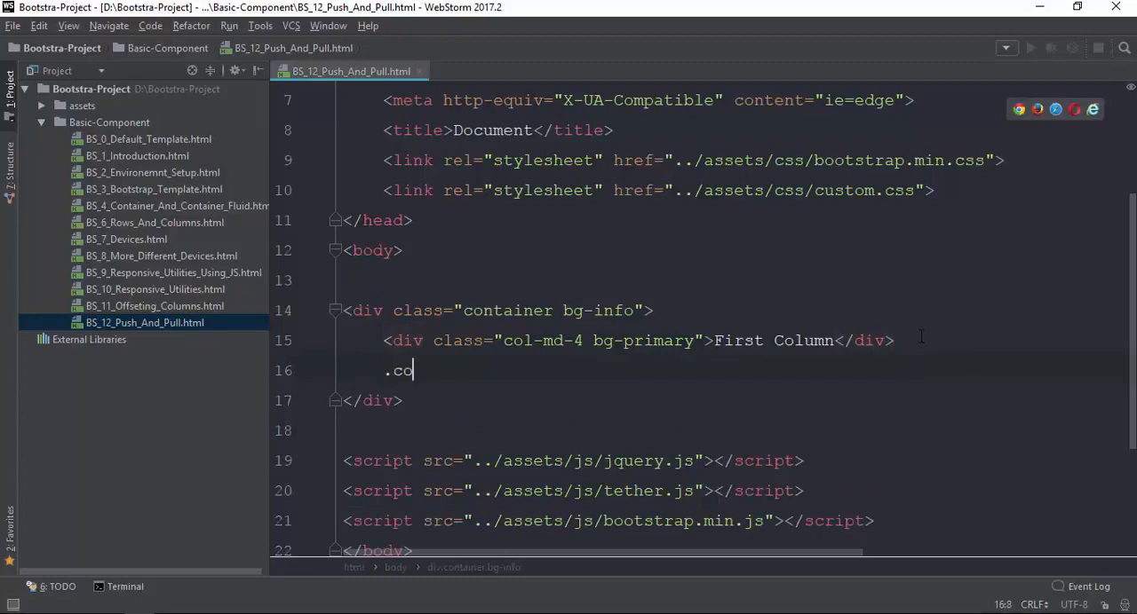
type("l-md4")
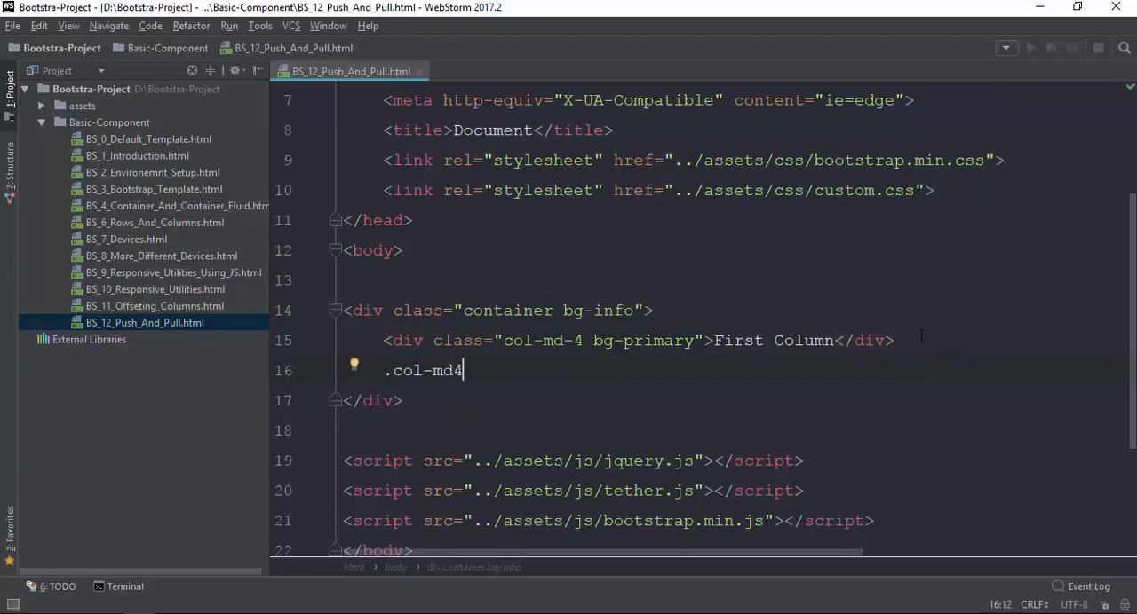
type(".b")
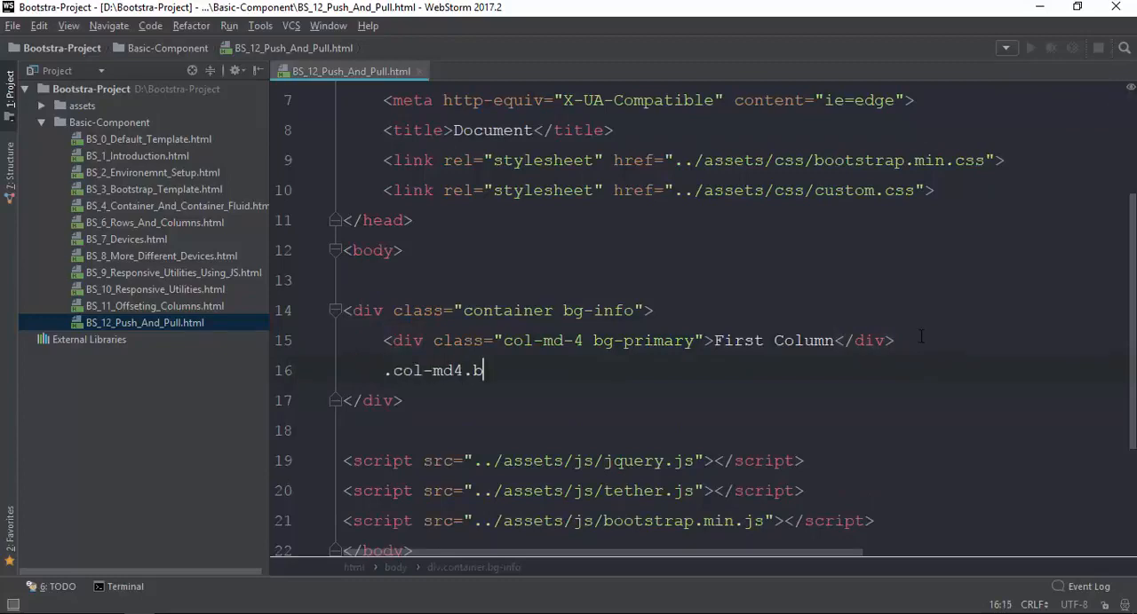
type("-4.")
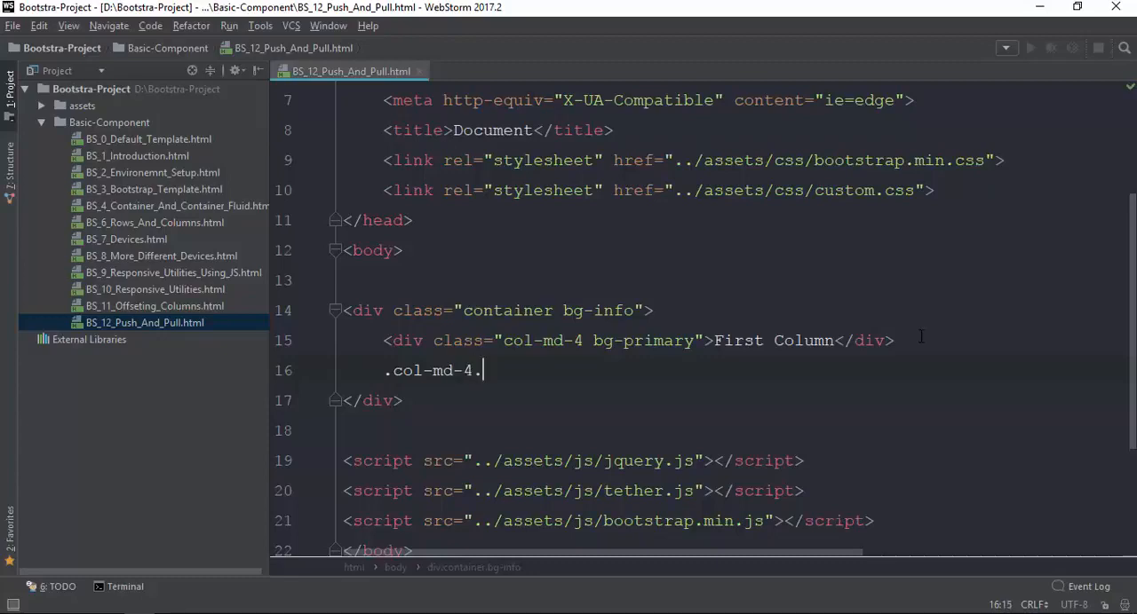
type("bg-")
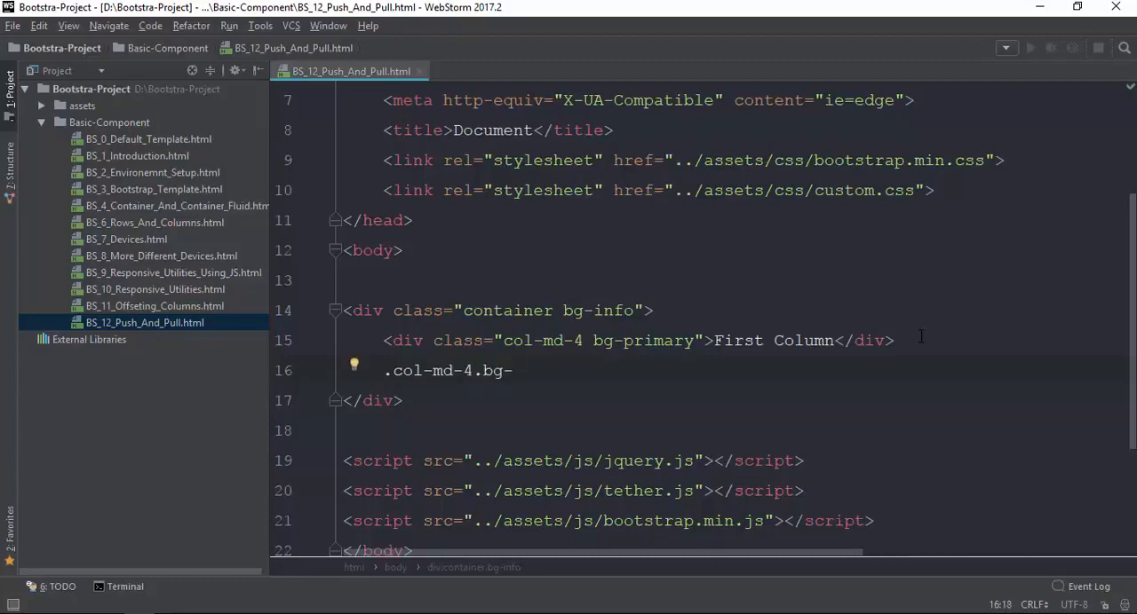
type("warning\"></div>")
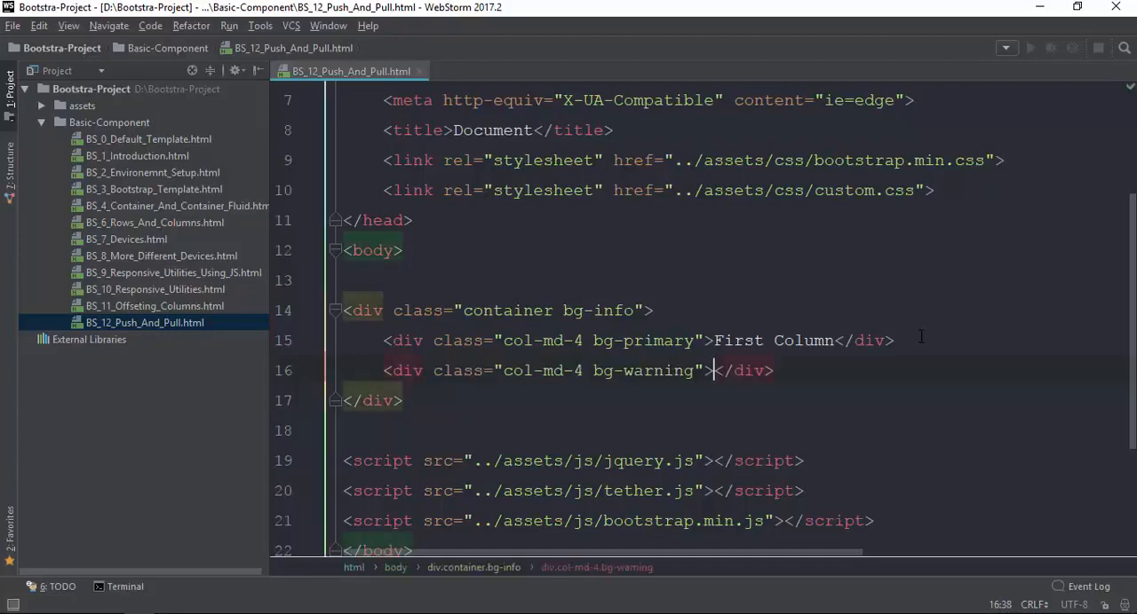
type("Second")
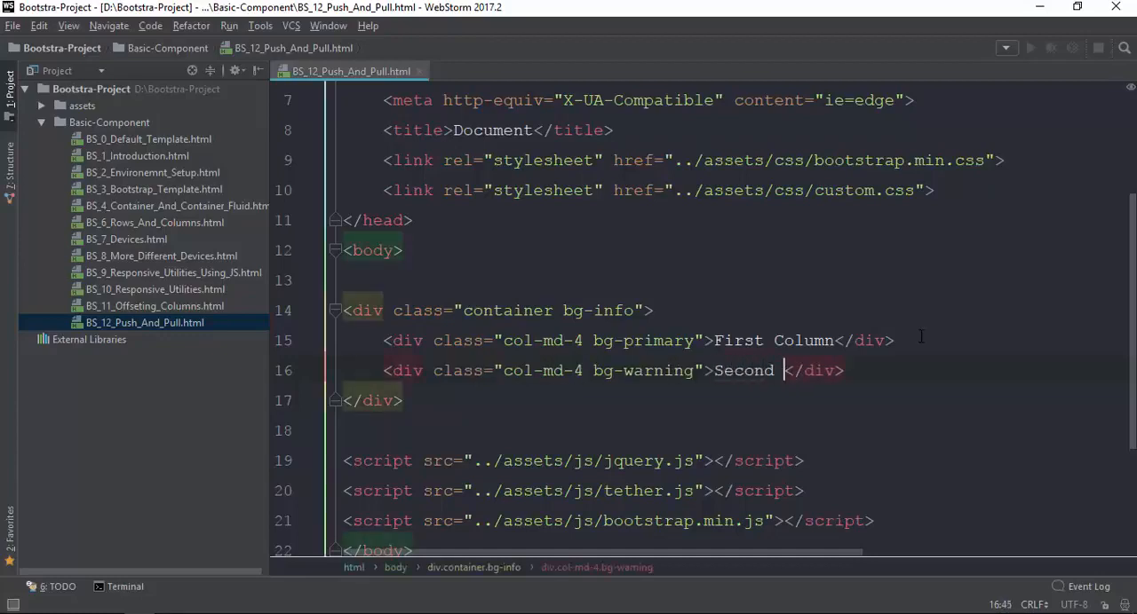
type("Column")
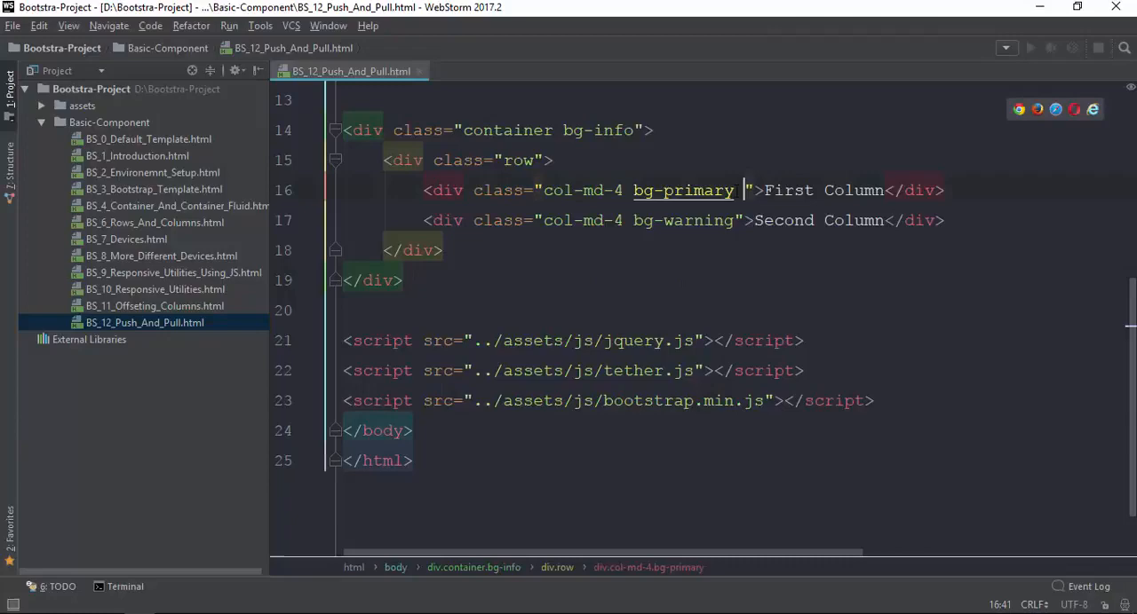
Wrap both columns in a row div and give the first column push-8
type("push-8")
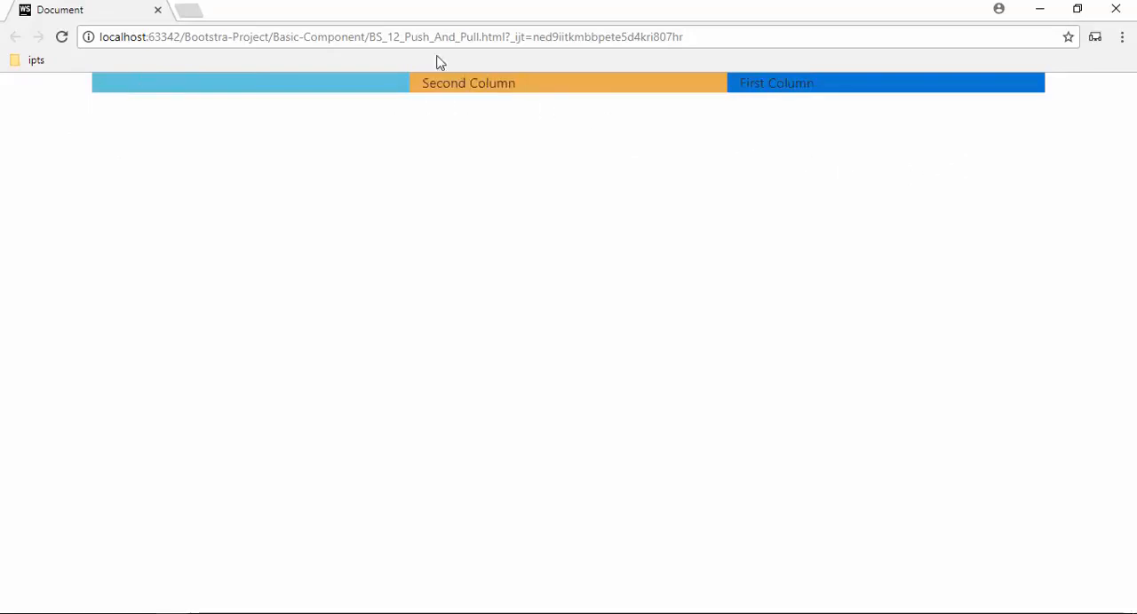
mouse_move(399, 96)
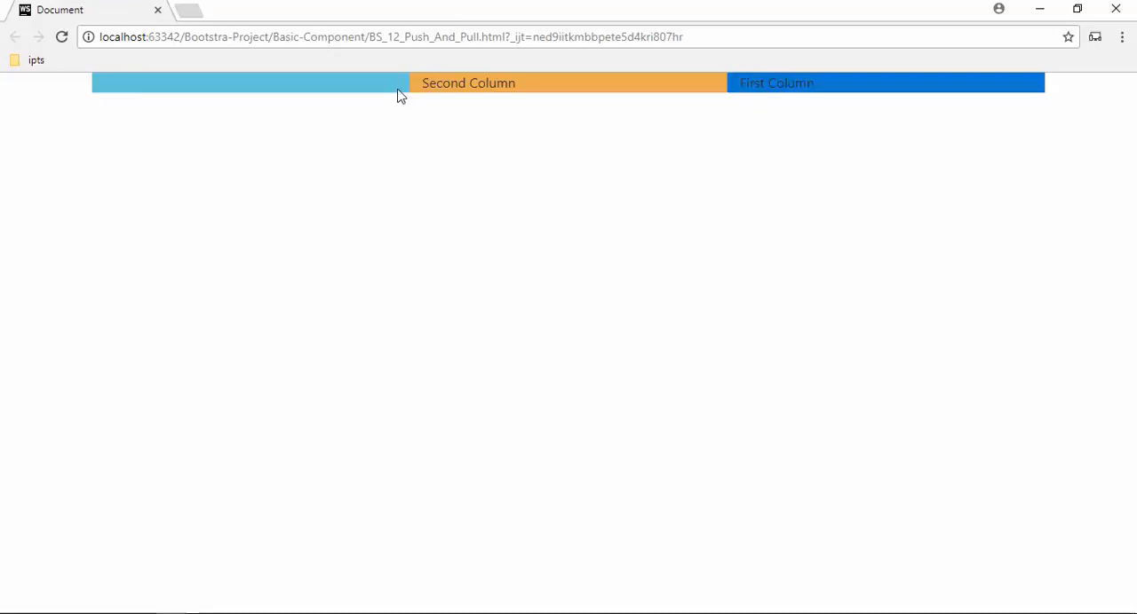
mouse_move(103, 85)
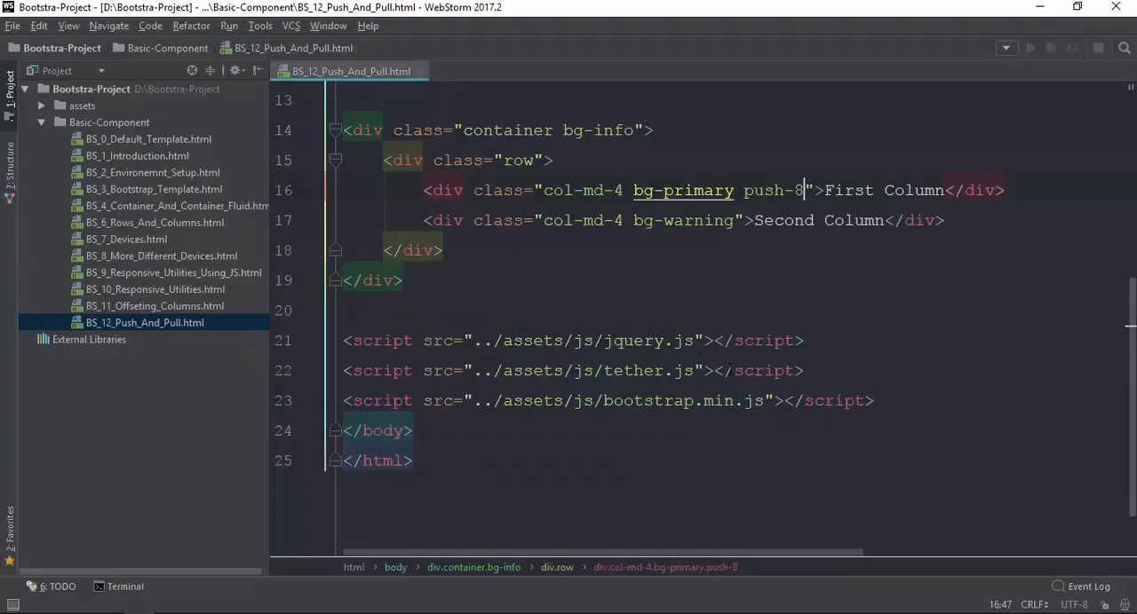
Try push-6 and pull-2 values, then delete the First Column div leaving a plain Second Column
type("pull-4")
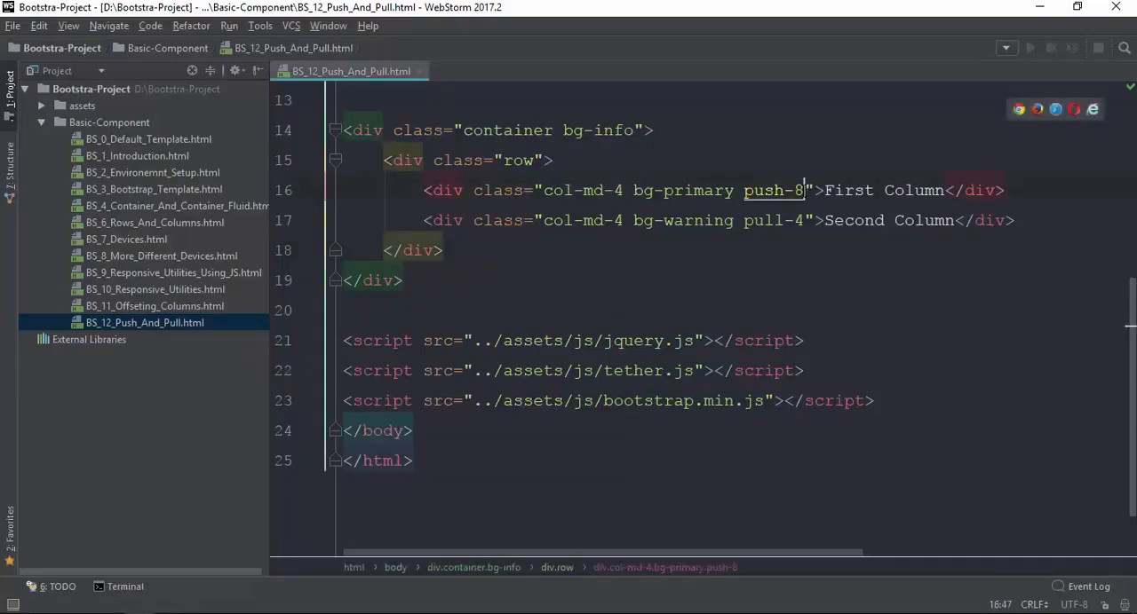
type("6")
left_click(718, 220)
type("2")
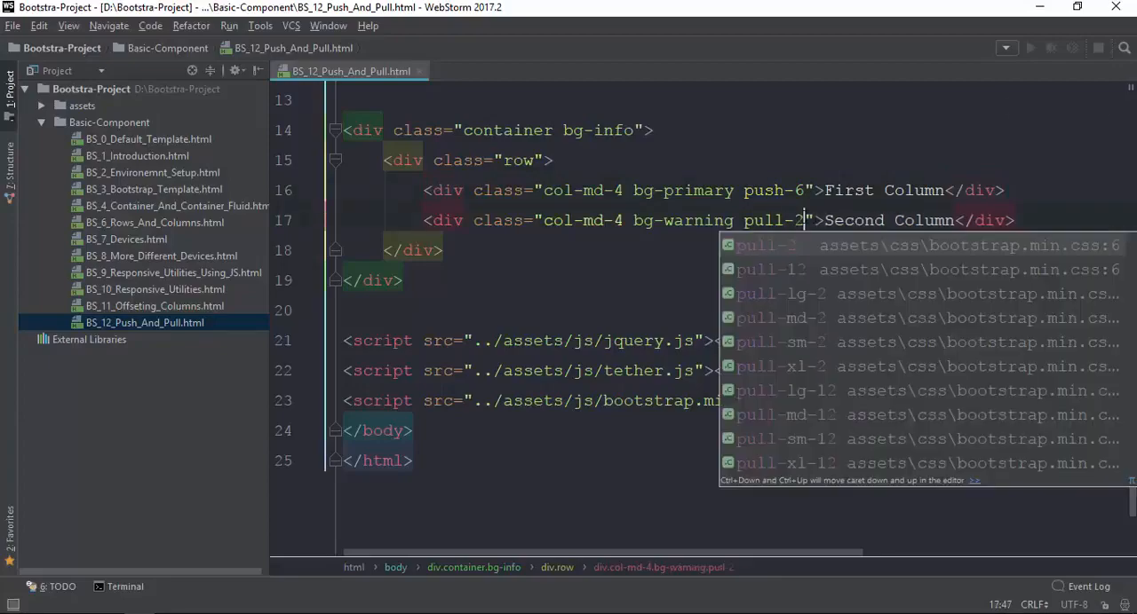
key("Escape")
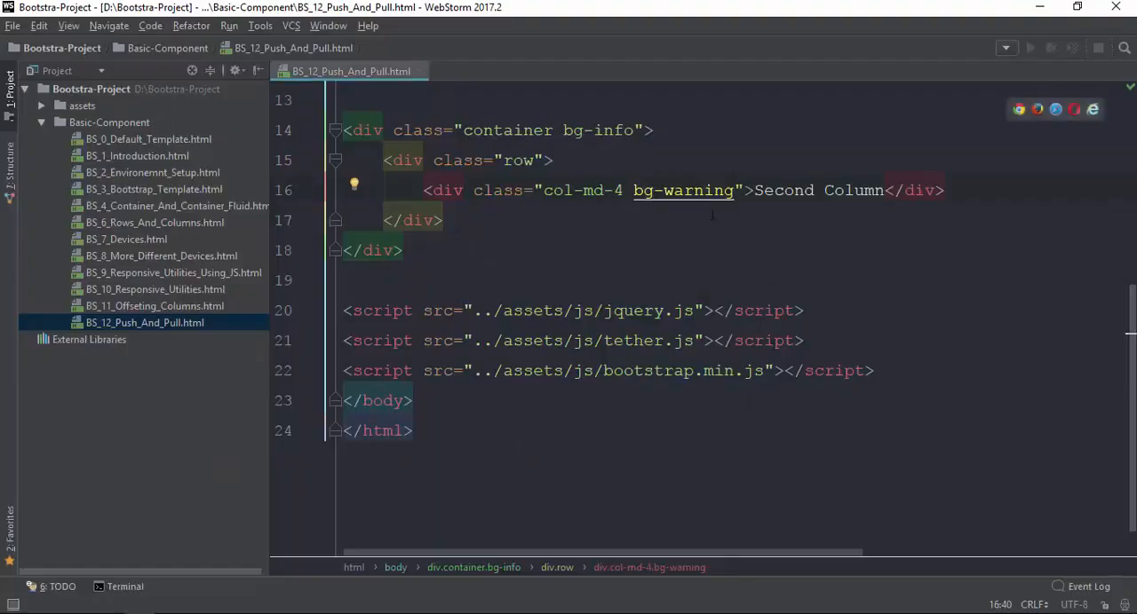
Try push-8 on the Second Column div, remove it, and duplicate the line into two identical divs
type("push-8")
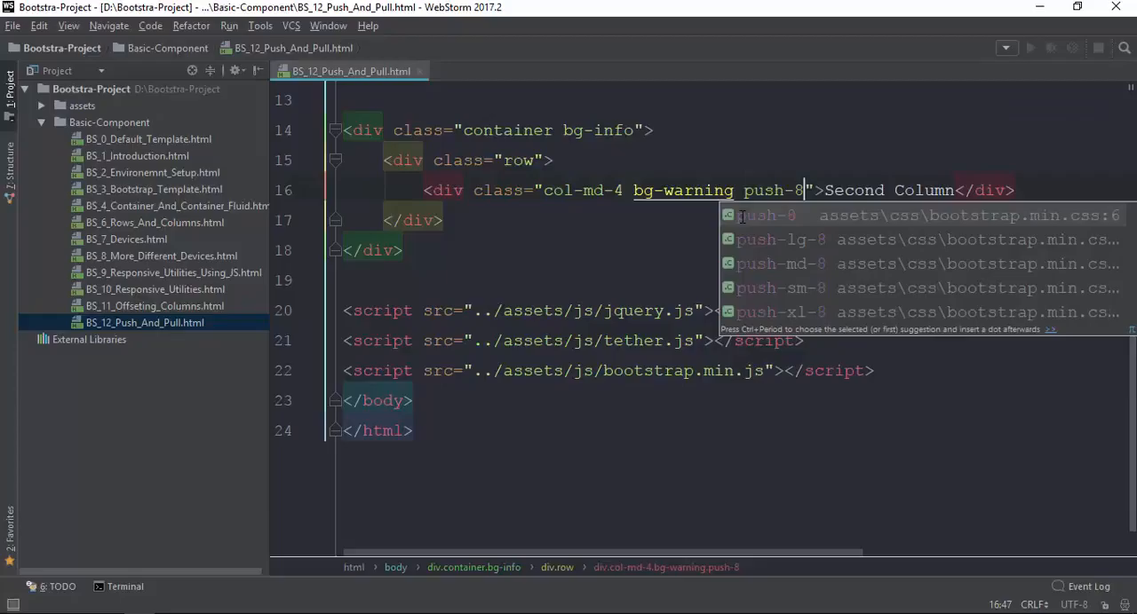
key("Escape")
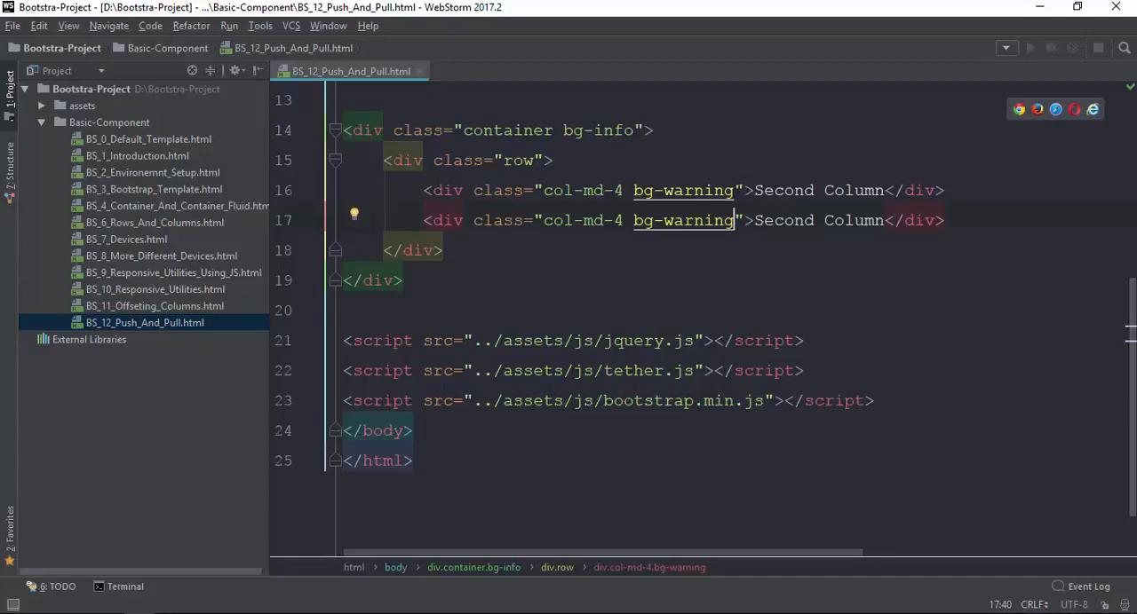
Turn the first div into a col-md-8 bg-danger 'First Column'
left_click(742, 190)
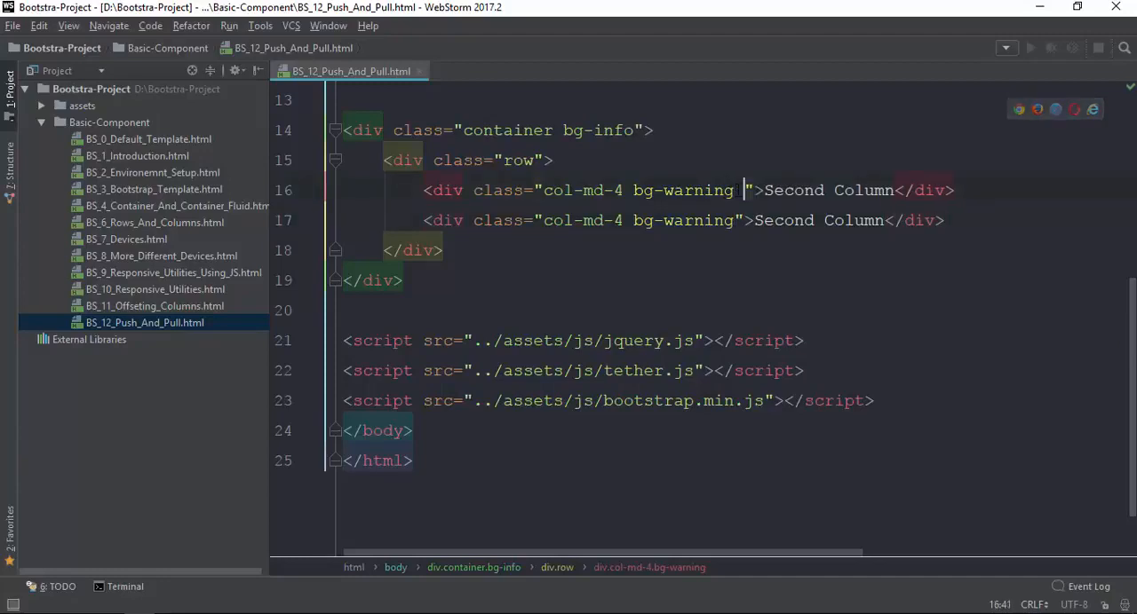
key("BackSpace")
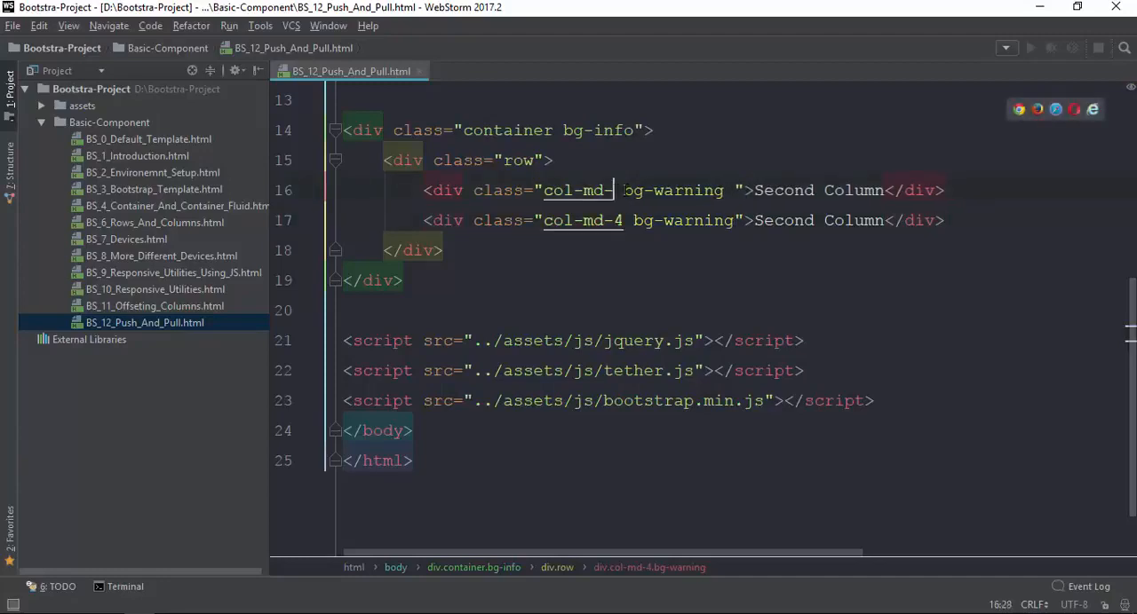
type("8")
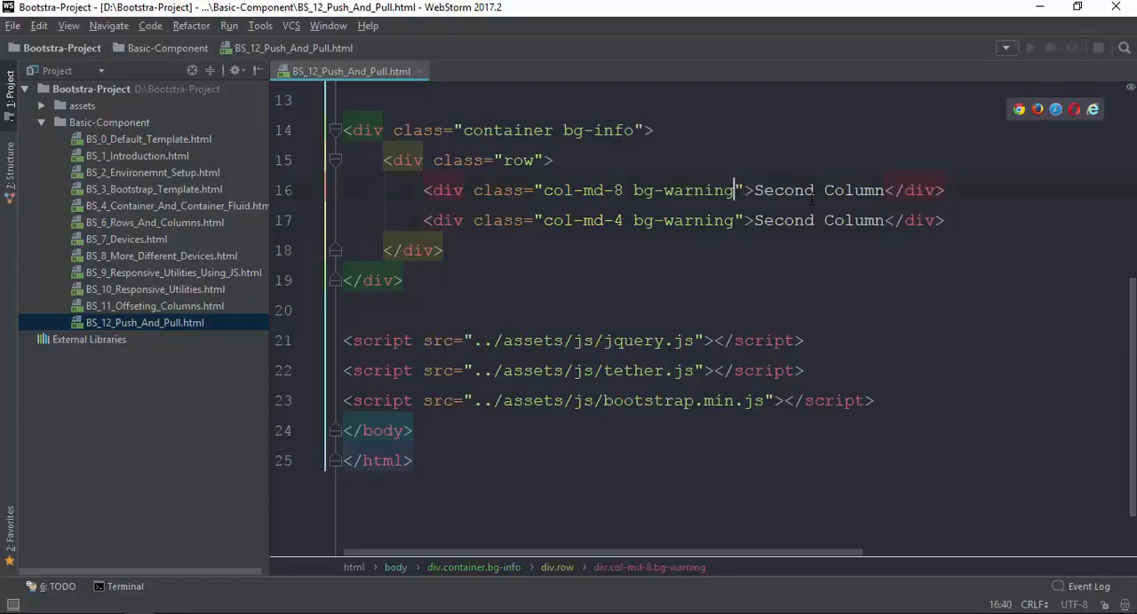
type("First")
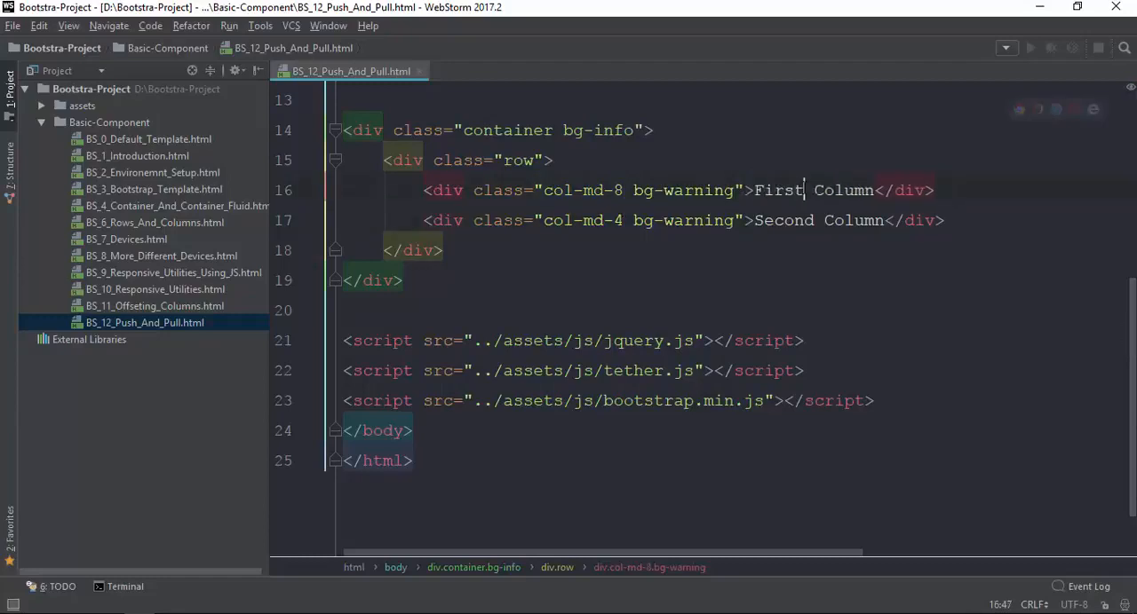
double_click(582, 190)
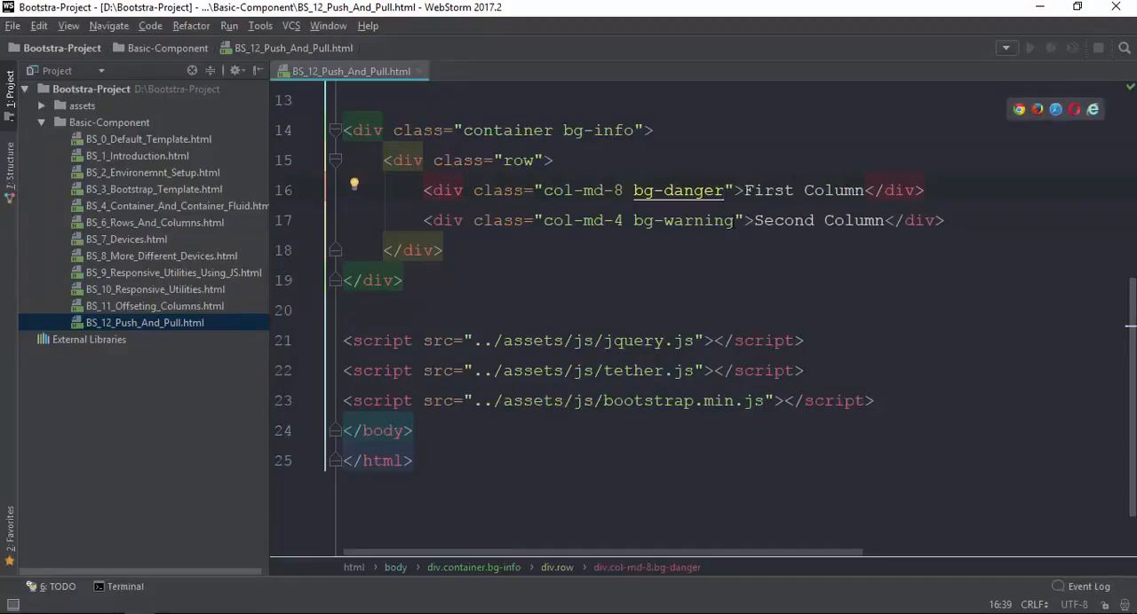
Give the second column a pull-8 class so it renders left of the red column
type("pu")
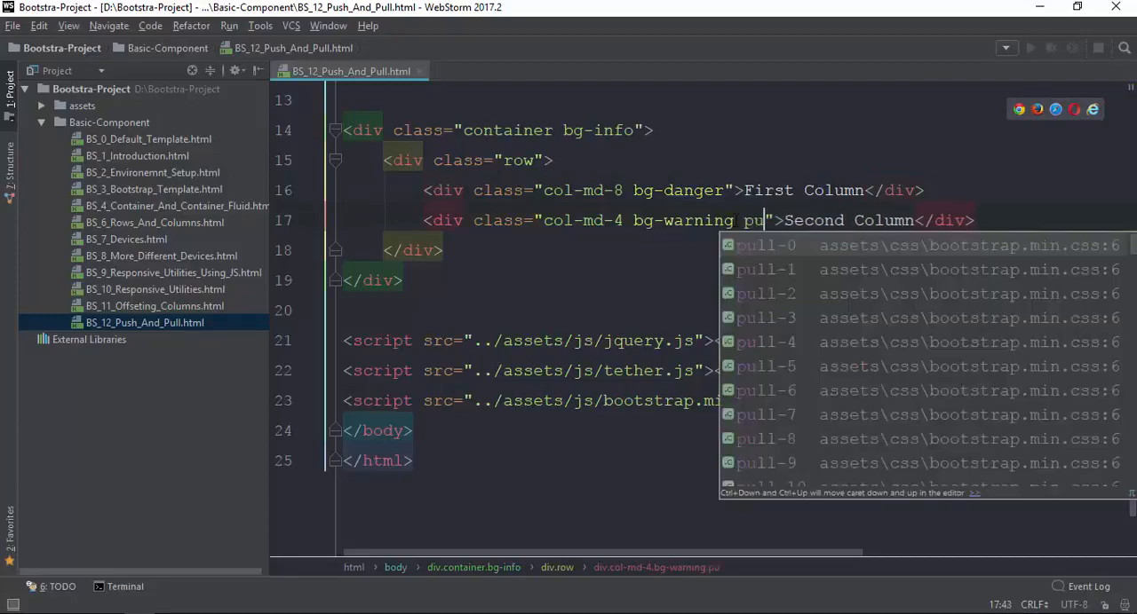
type("ll-")
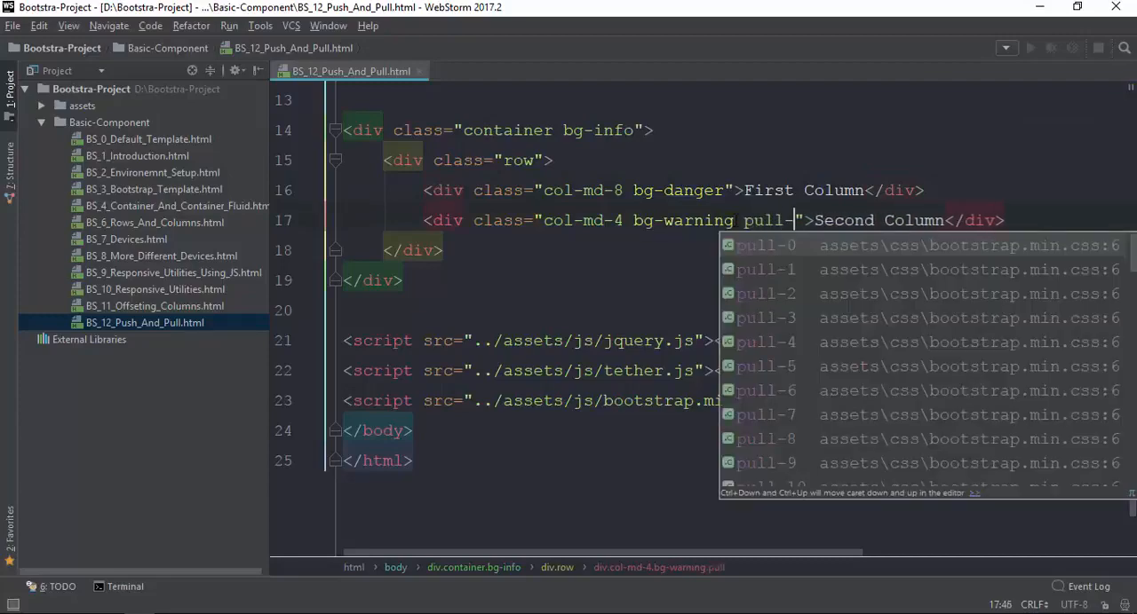
type("8")
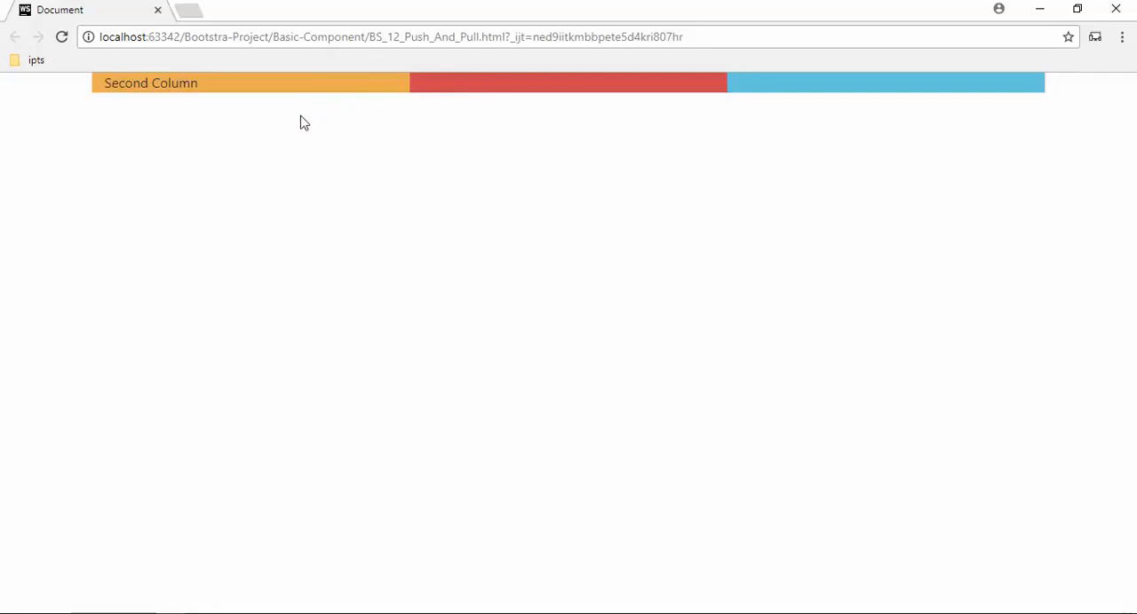
mouse_move(407, 85)
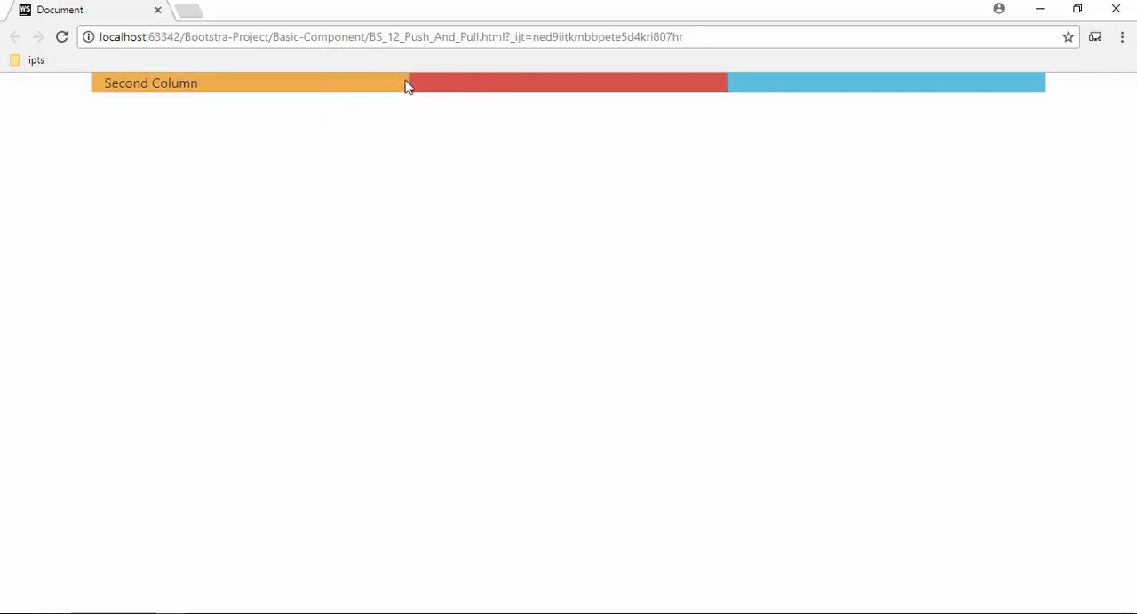